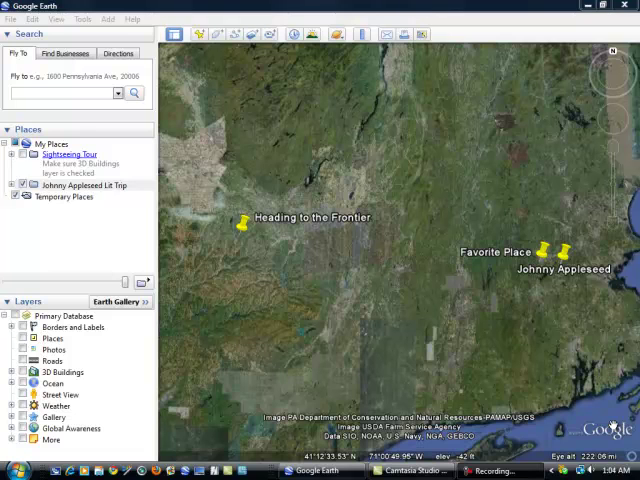
mouse_move(560, 288)
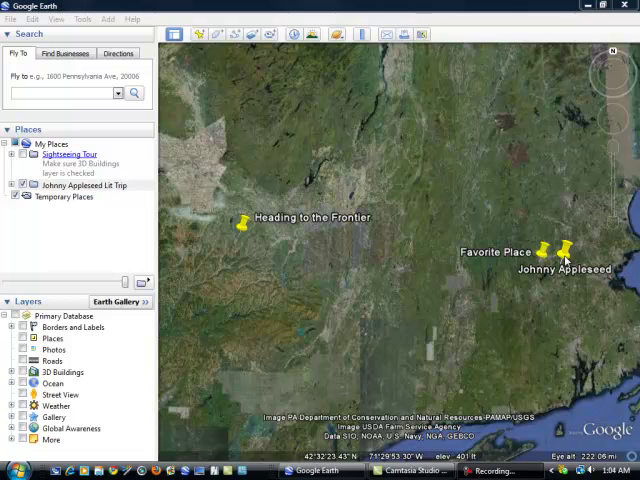
Step: Bring up the Properties of the Johnny Appleseed placemark from its right-click menu
left_click(561, 250)
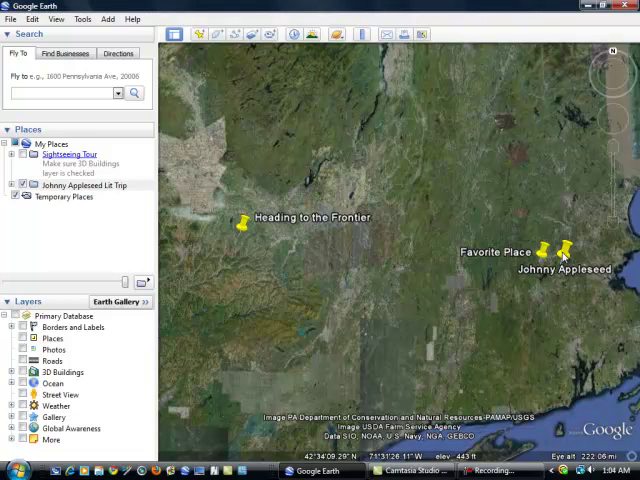
right_click(572, 254)
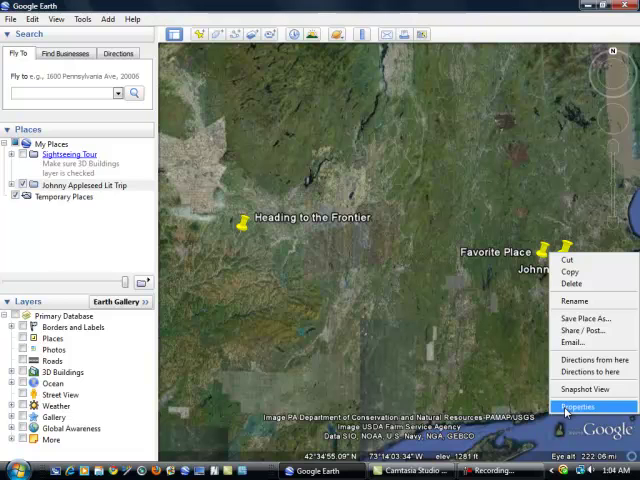
left_click(577, 406)
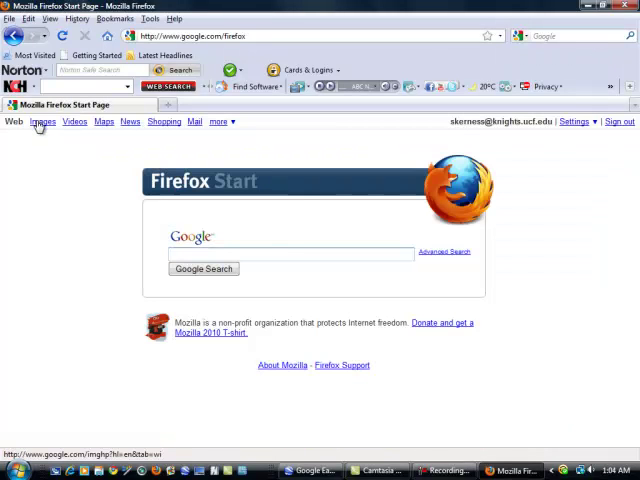
Step: Search Google Images for 'Johnny Appleseed, Aliki' to find the book-cover picture
left_click(42, 121)
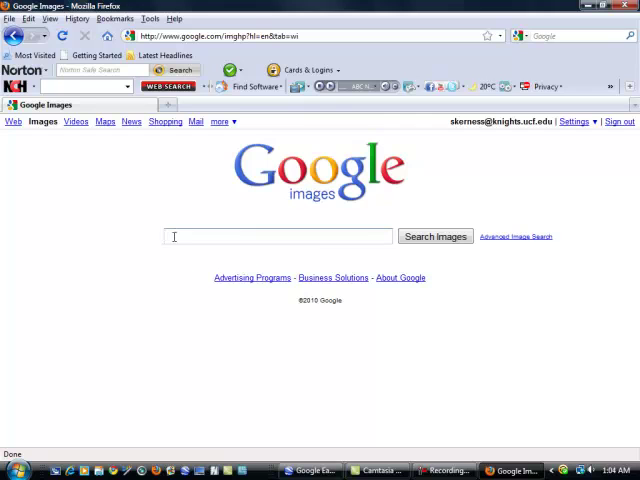
type("Johnny Appleseed, Aliki")
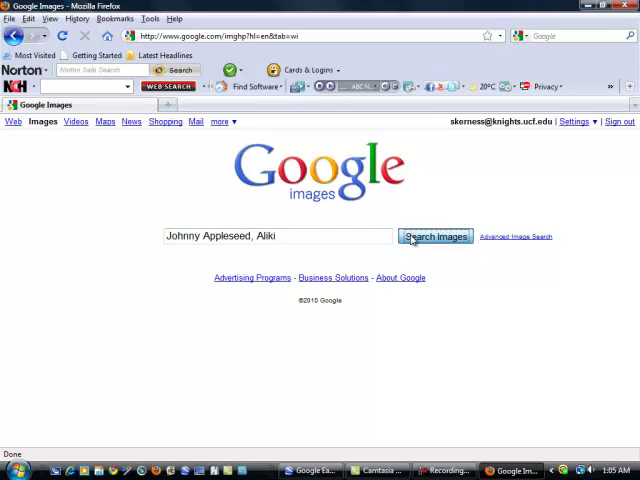
left_click(435, 236)
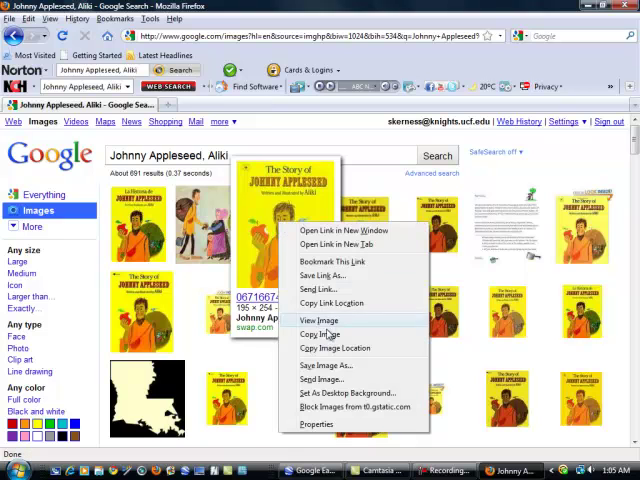
mouse_move(335, 348)
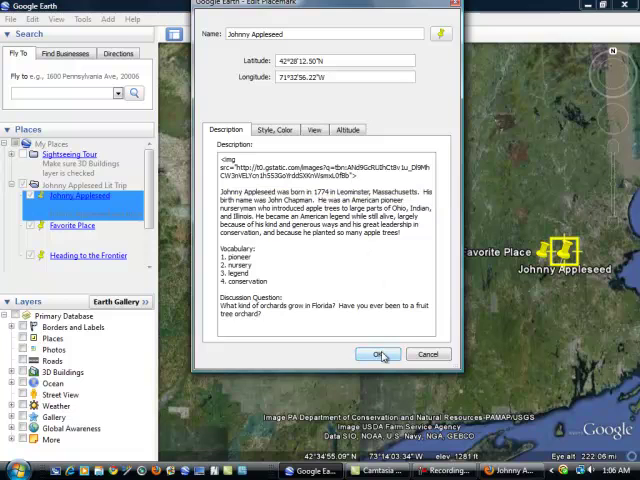
Step: Save the Johnny Appleseed placemark with the book-cover <img src> link in its description
left_click(379, 354)
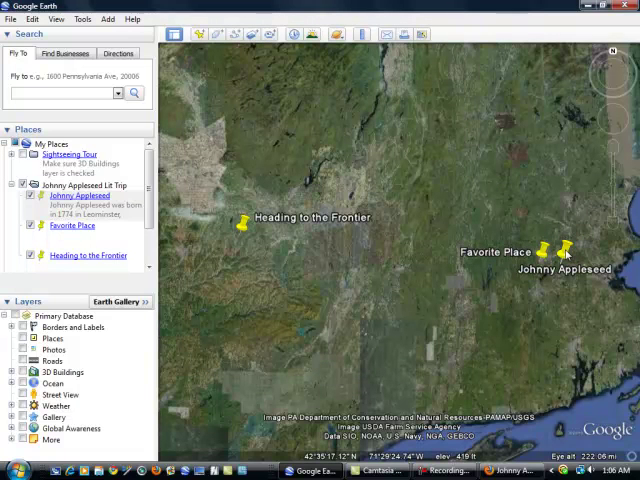
left_click(565, 246)
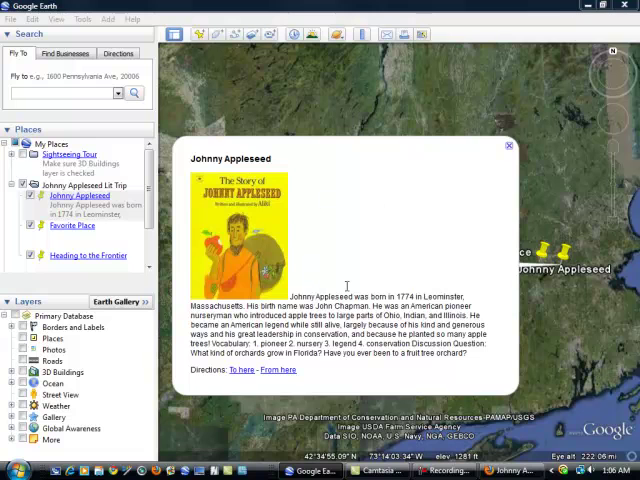
mouse_move(386, 364)
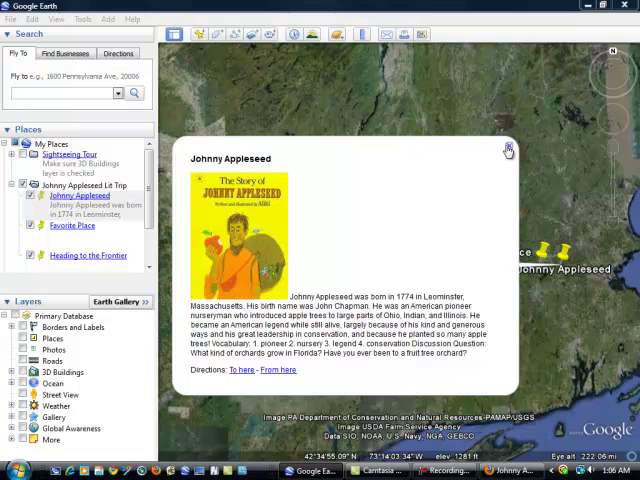
left_click(508, 150)
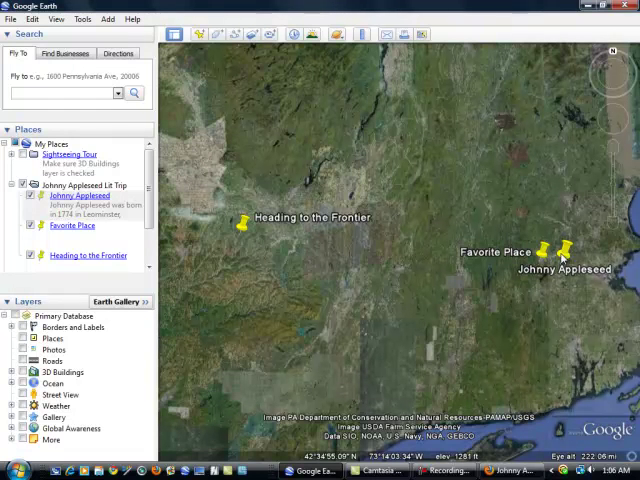
Step: Add <br><br> breaks after the biography and the vocabulary list, then save the description
double_click(80, 196)
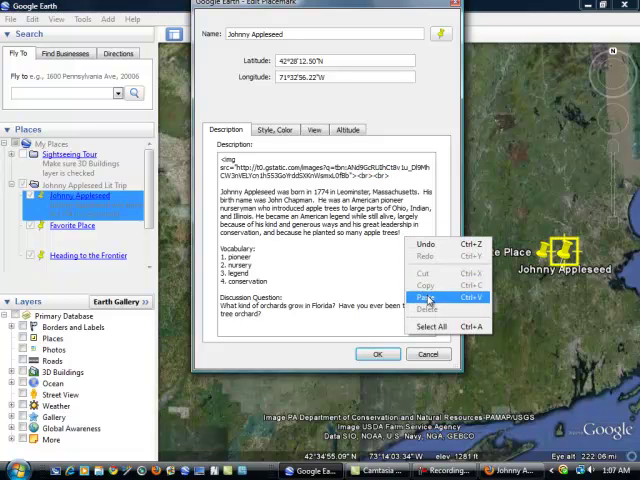
left_click(428, 298)
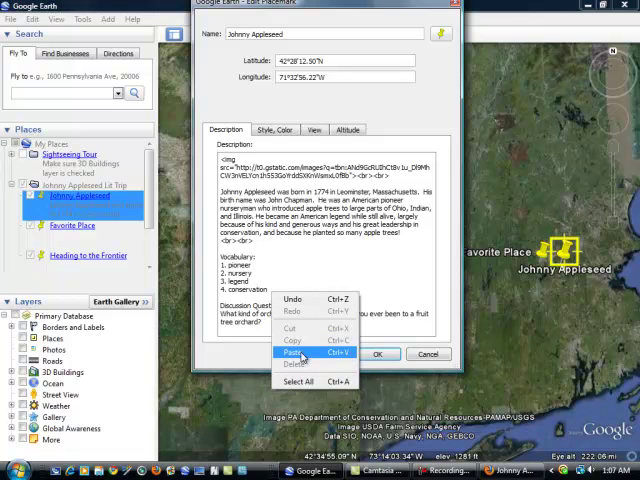
left_click(295, 353)
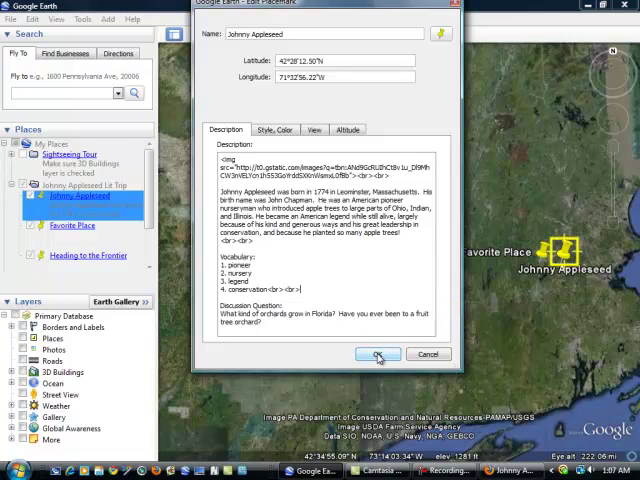
left_click(378, 354)
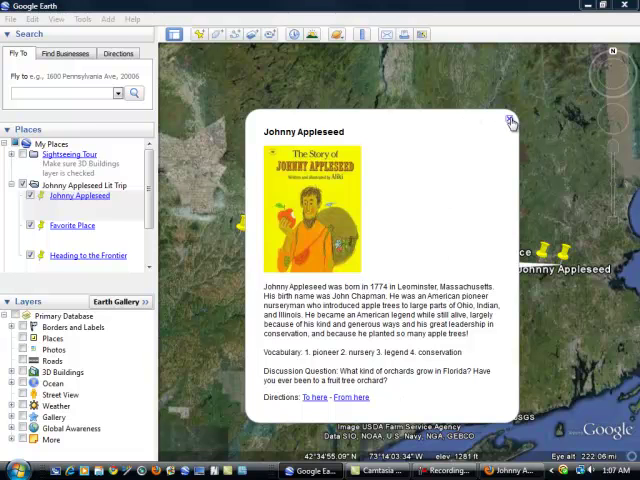
left_click(510, 120)
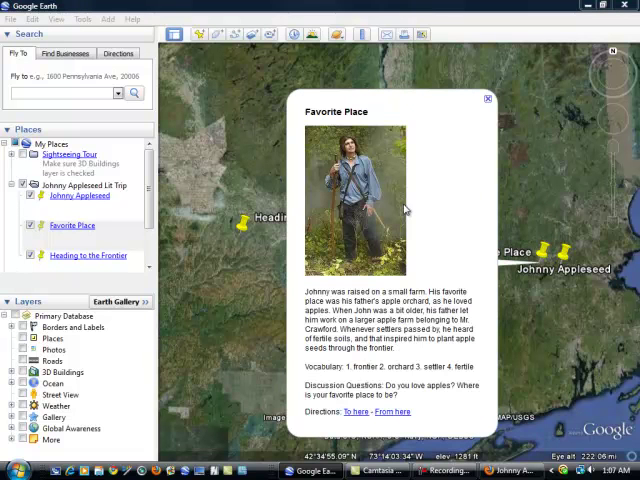
mouse_move(439, 208)
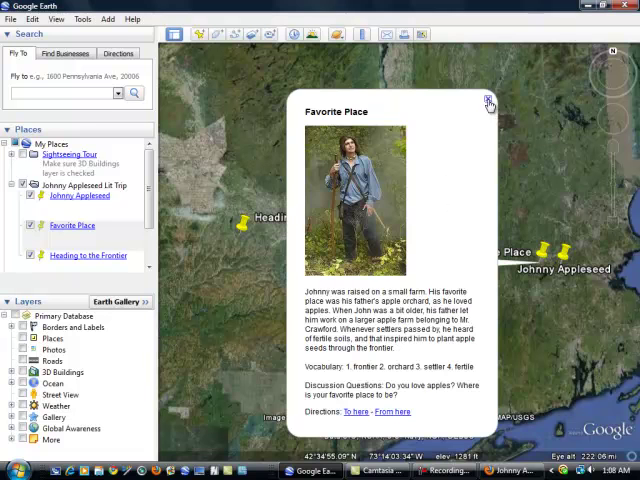
left_click(489, 104)
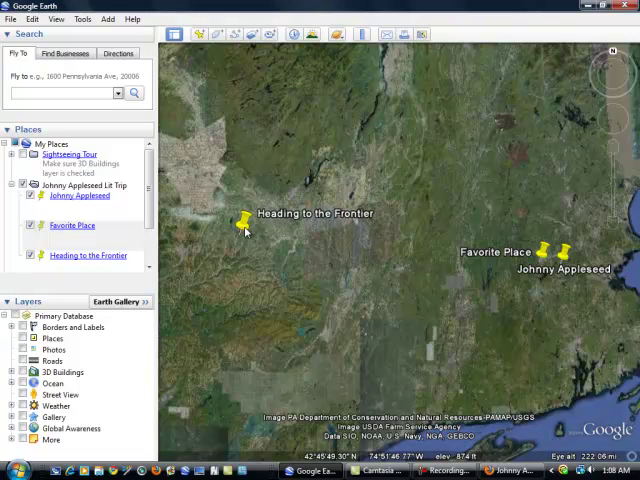
Step: Select the Johnny Appleseed Lit Trip folder in Places and start its tour
left_click(243, 220)
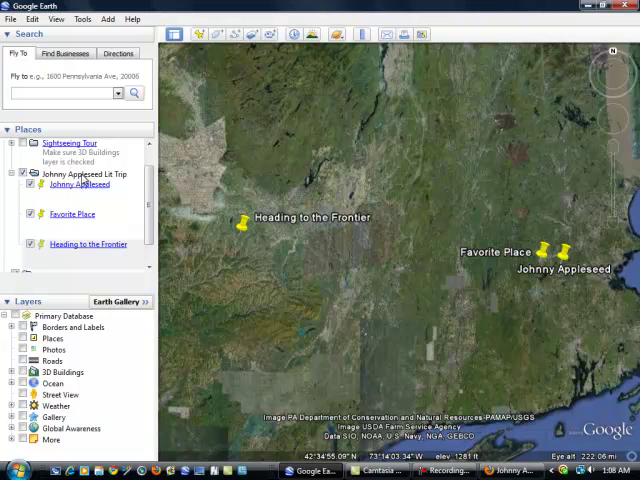
left_click(85, 173)
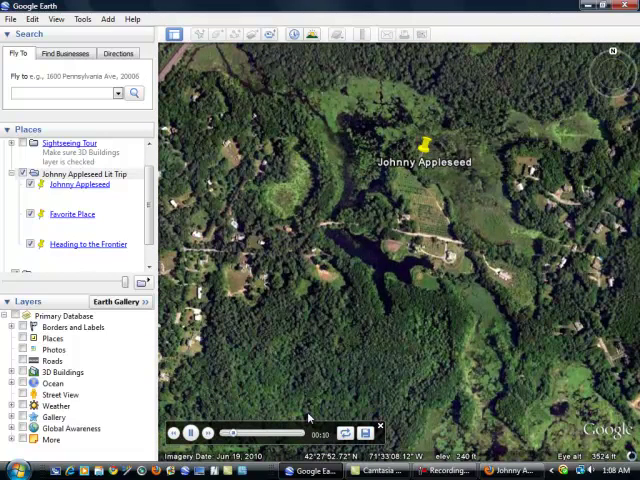
Step: Let the tour fly past Favorite Place to Heading to the Frontier, then reach for the Tools menu
left_click(426, 143)
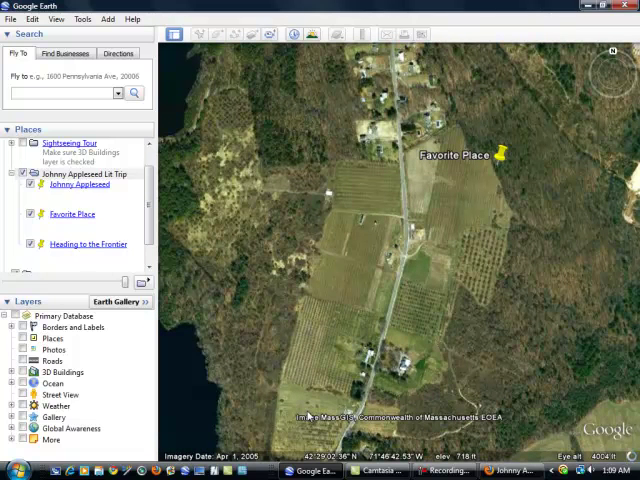
left_click(497, 155)
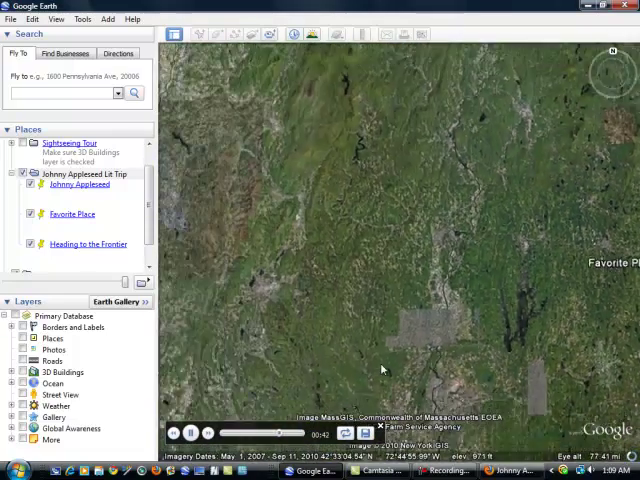
left_click(88, 243)
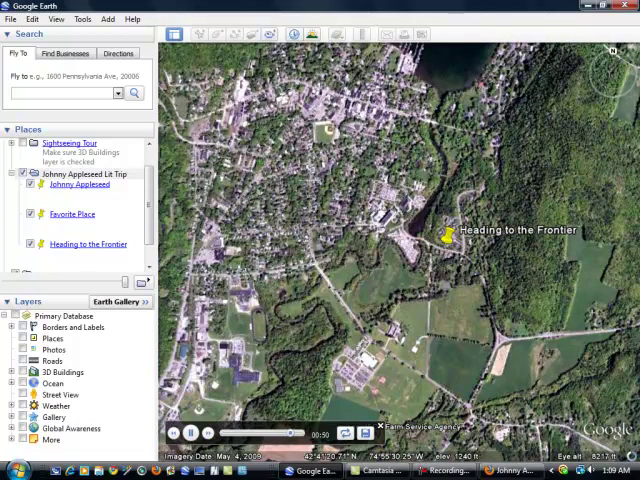
left_click(446, 238)
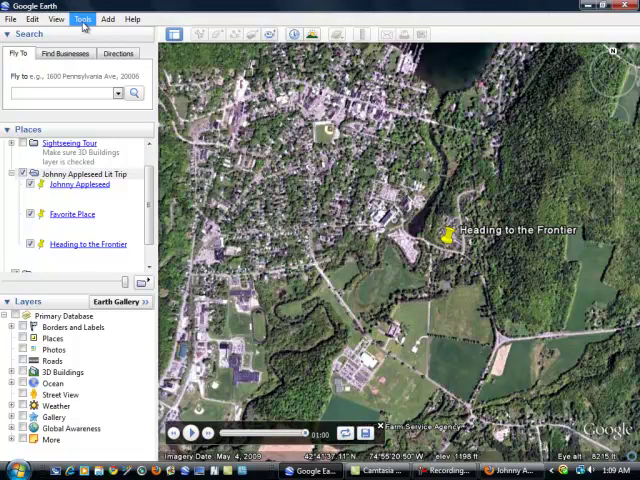
left_click(82, 19)
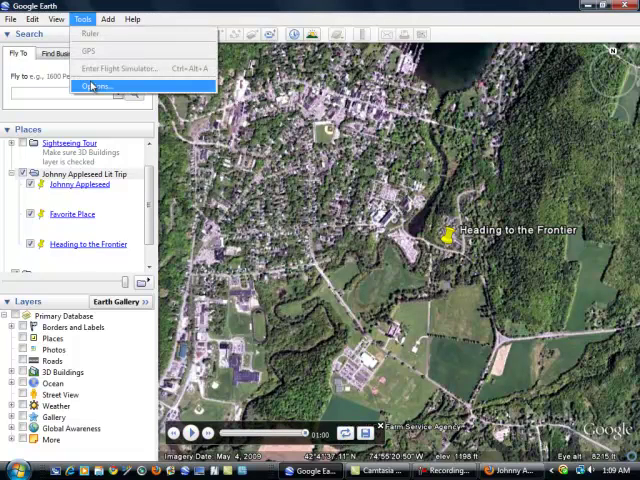
Step: In Options > Touring, settle the Wait at Features slider at about 10.3 seconds
left_click(89, 86)
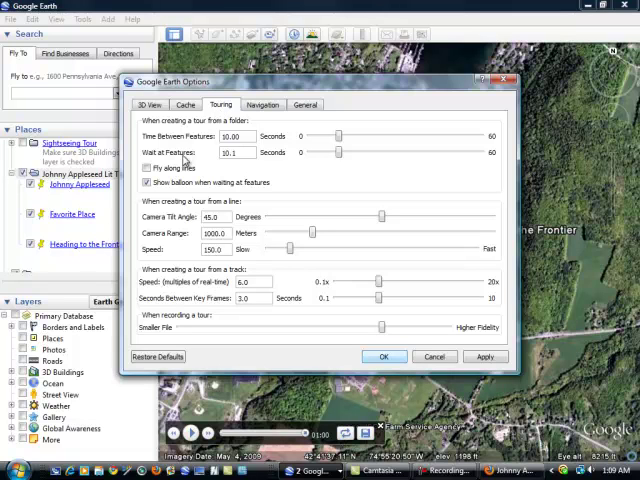
mouse_move(306, 160)
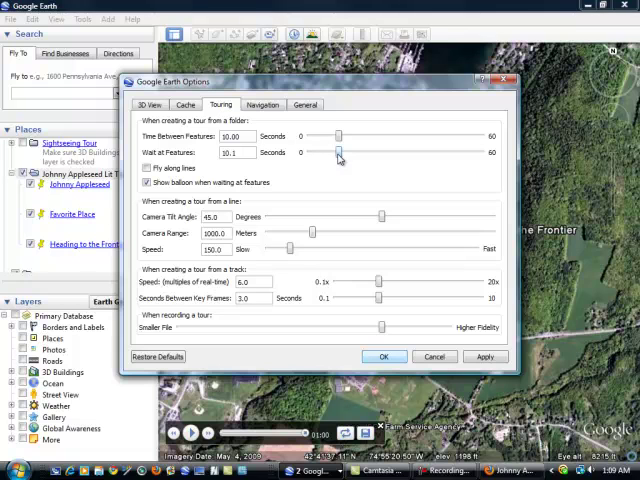
mouse_move(339, 153)
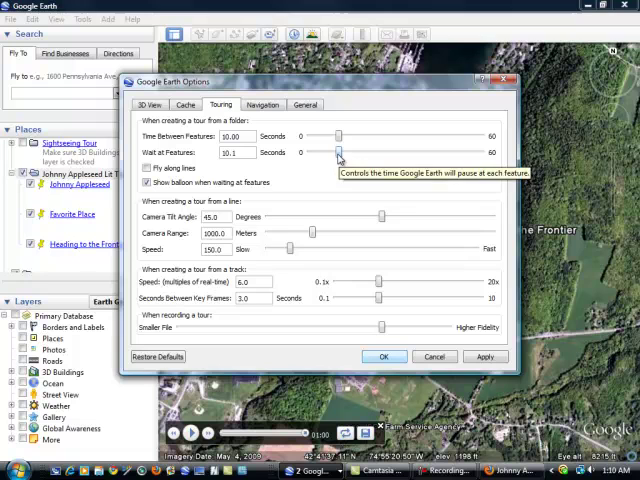
left_click_drag(340, 152, 473, 152)
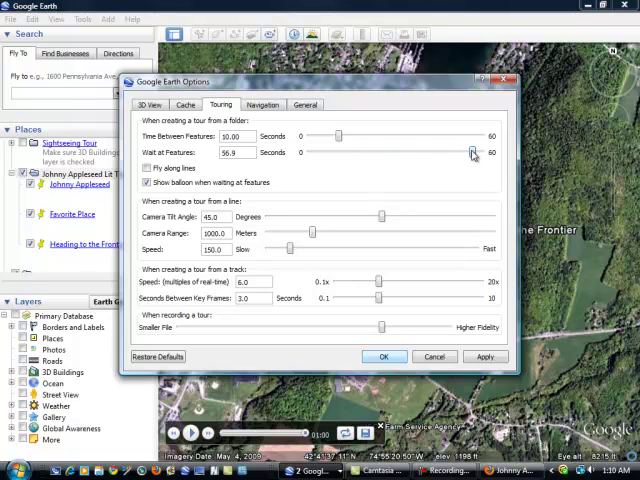
left_click_drag(475, 152, 373, 152)
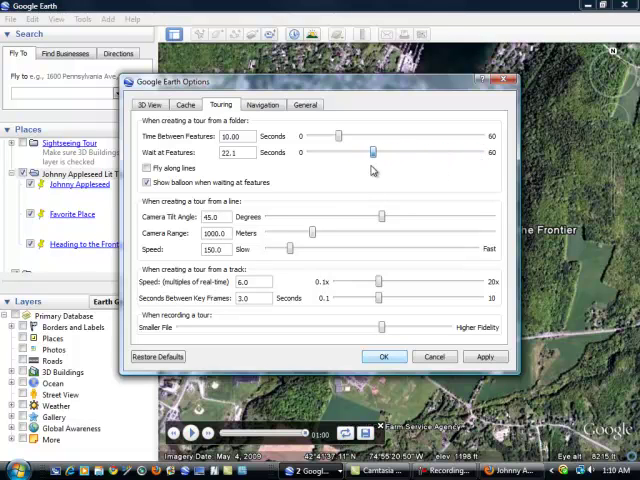
left_click_drag(373, 152, 323, 152)
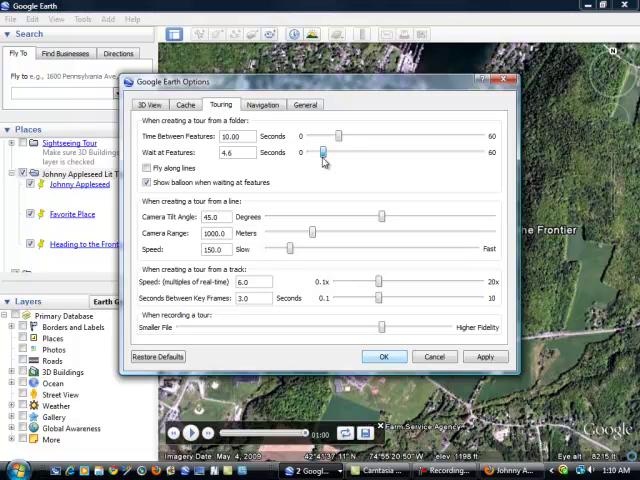
left_click_drag(323, 152, 332, 152)
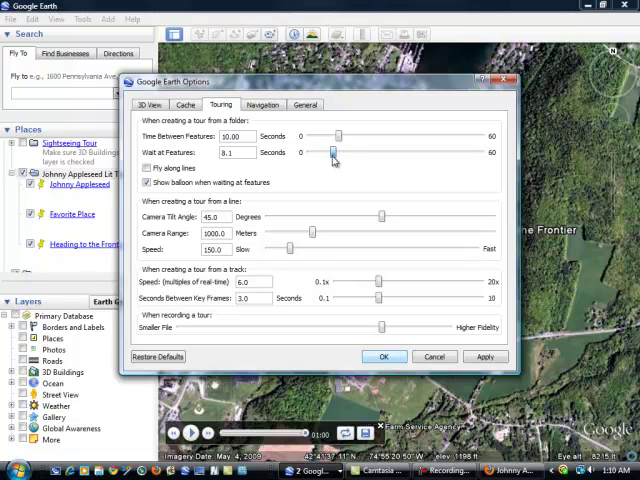
left_click_drag(330, 152, 337, 152)
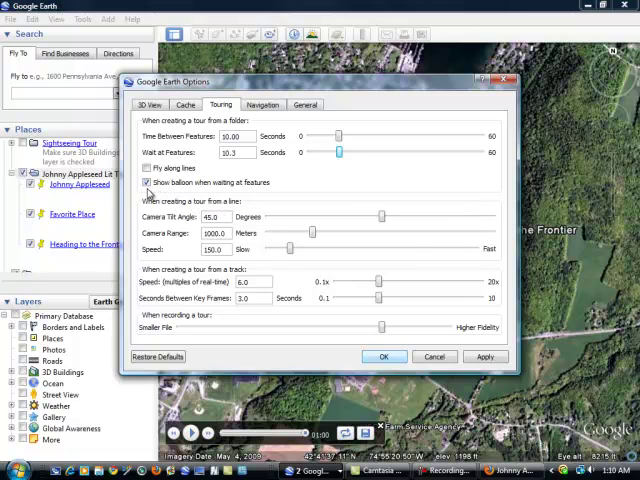
mouse_move(148, 182)
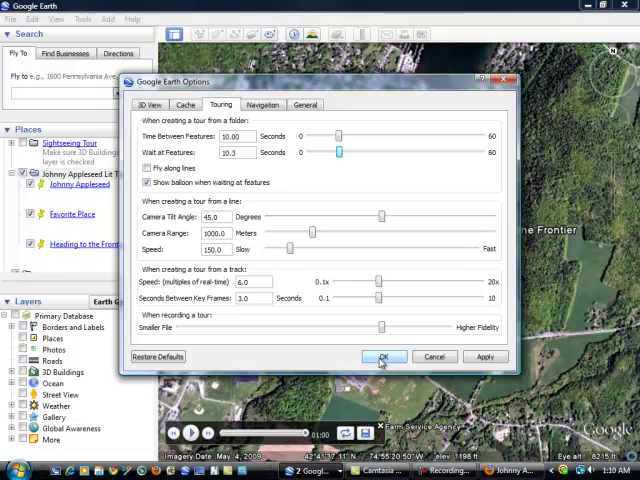
Step: Apply the touring settings and create a new tour named Johnny Appleseed Lit Trip
left_click(385, 357)
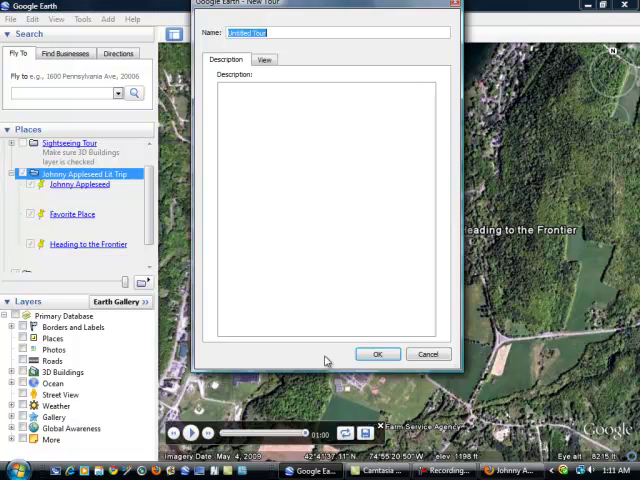
type("Johnny Applese")
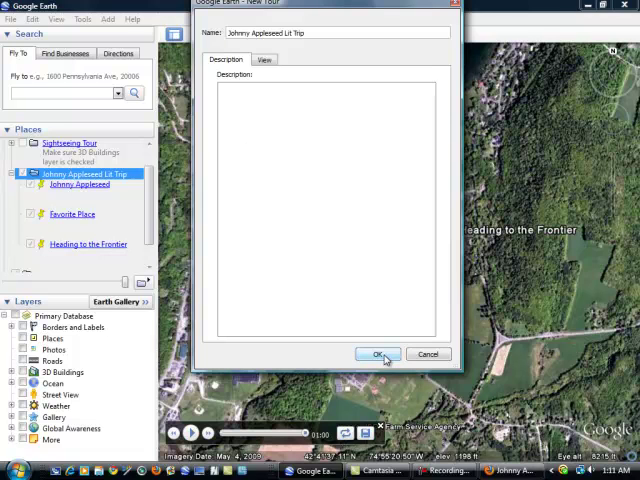
left_click(378, 354)
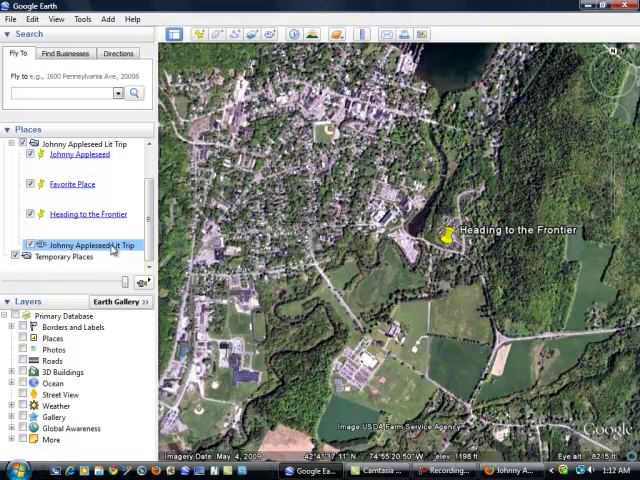
Step: Save the tour to the desktop as a KMZ via Save Place As, replacing the existing file
right_click(85, 245)
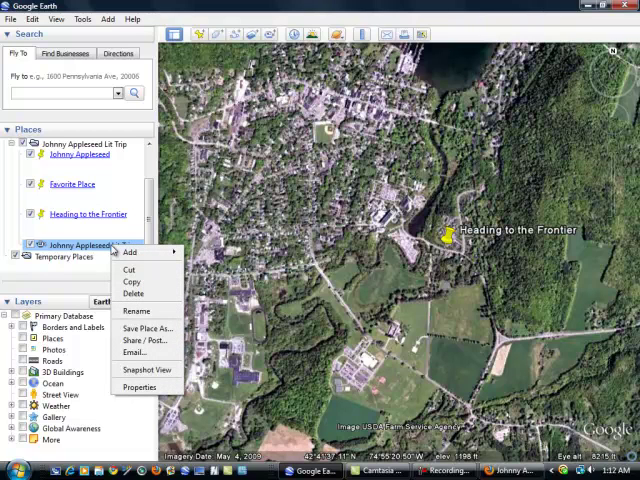
mouse_move(143, 328)
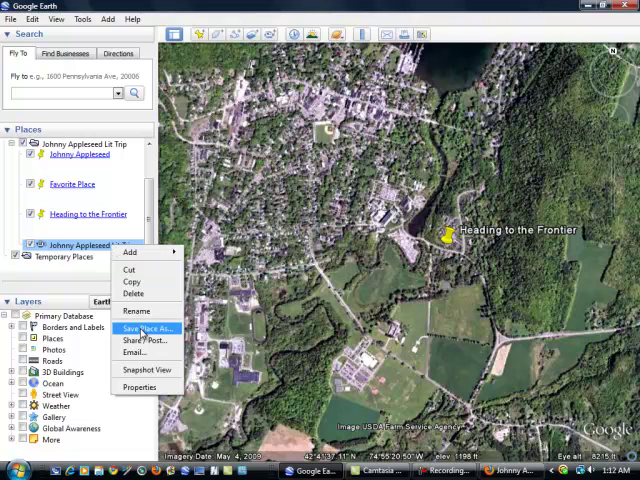
left_click(143, 328)
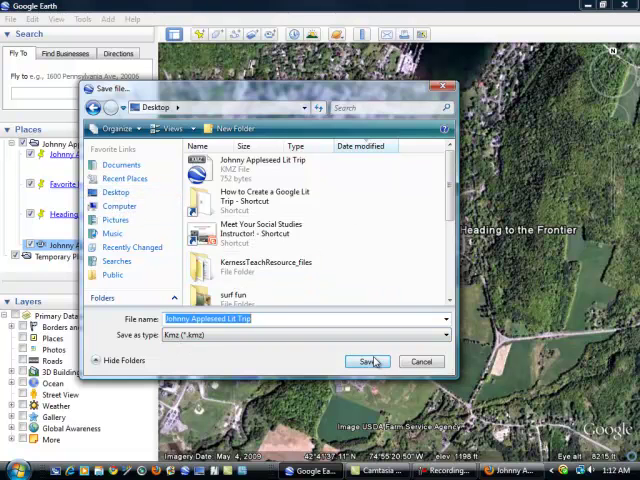
left_click(367, 361)
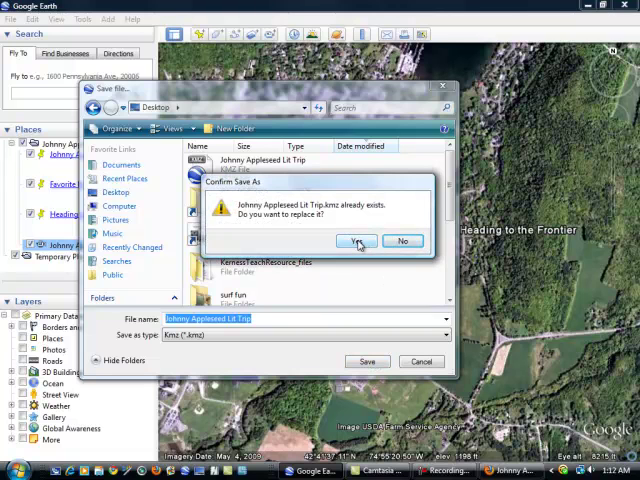
left_click(357, 241)
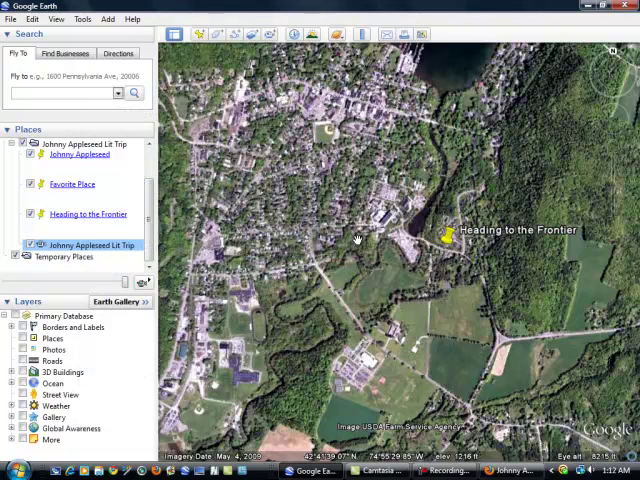
mouse_move(270, 240)
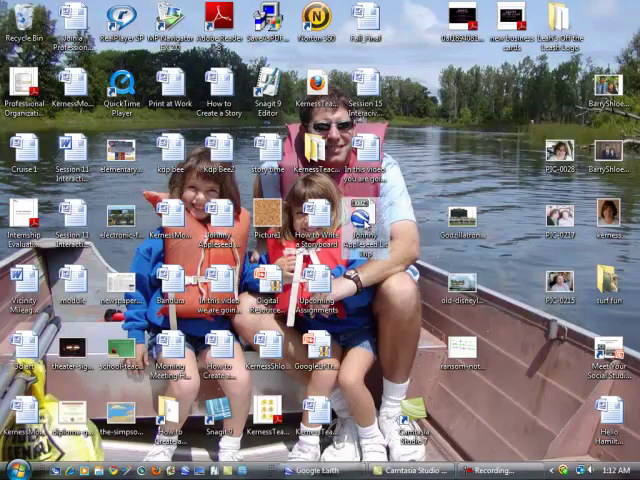
Step: Reopen the Johnny Appleseed Lit Trip KMZ from the desktop so its tour starts playing
left_click(314, 470)
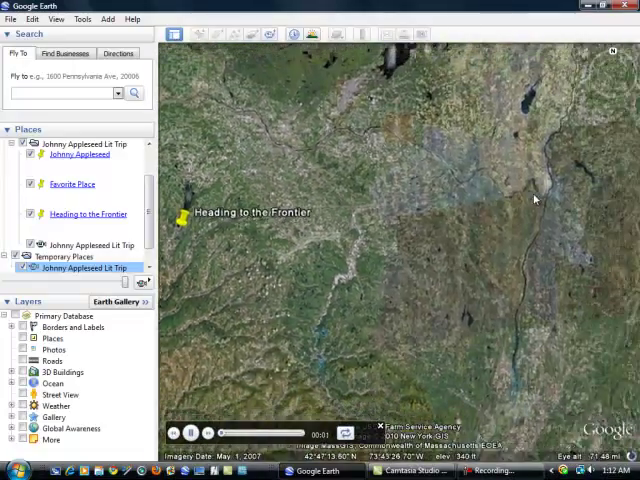